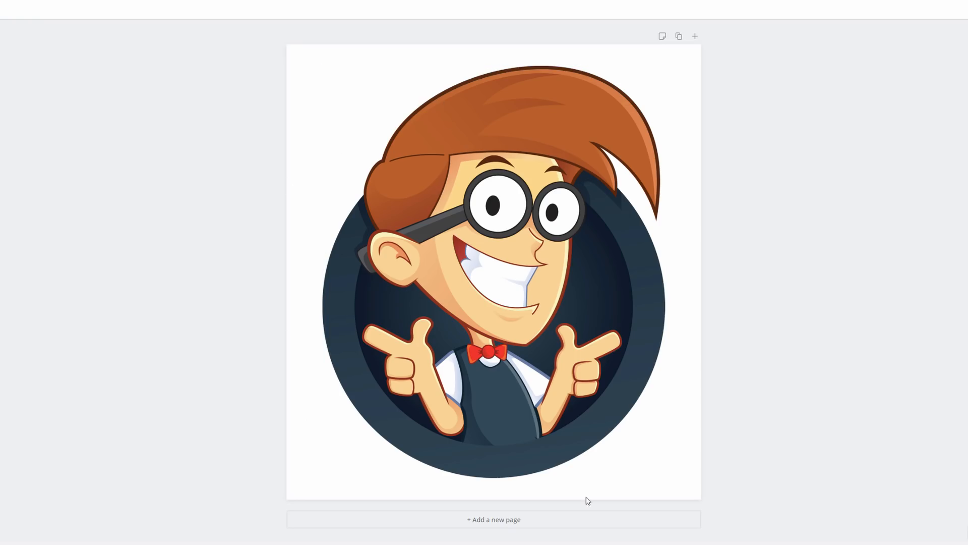
{"action": "mouse_move", "coordinate": [756, 199]}
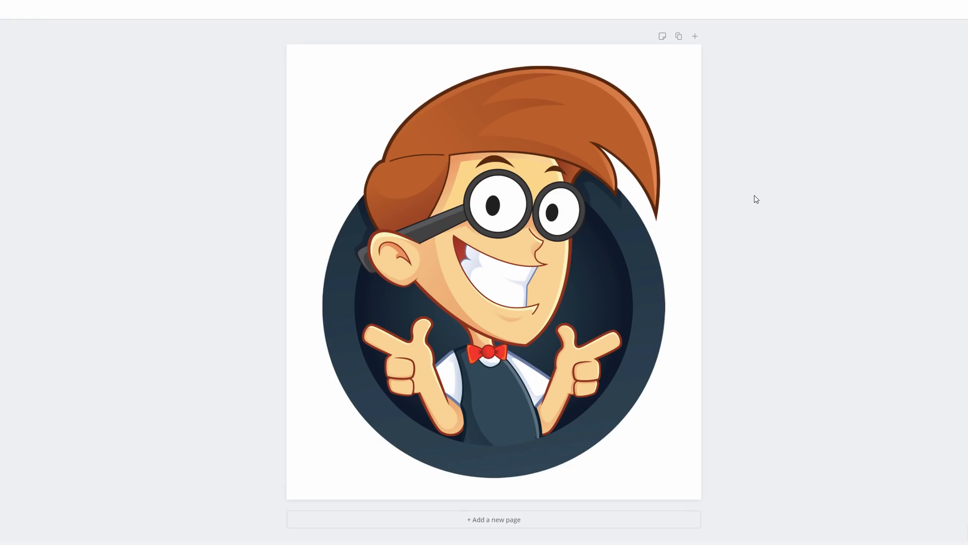
{"action": "mouse_move", "coordinate": [592, 59]}
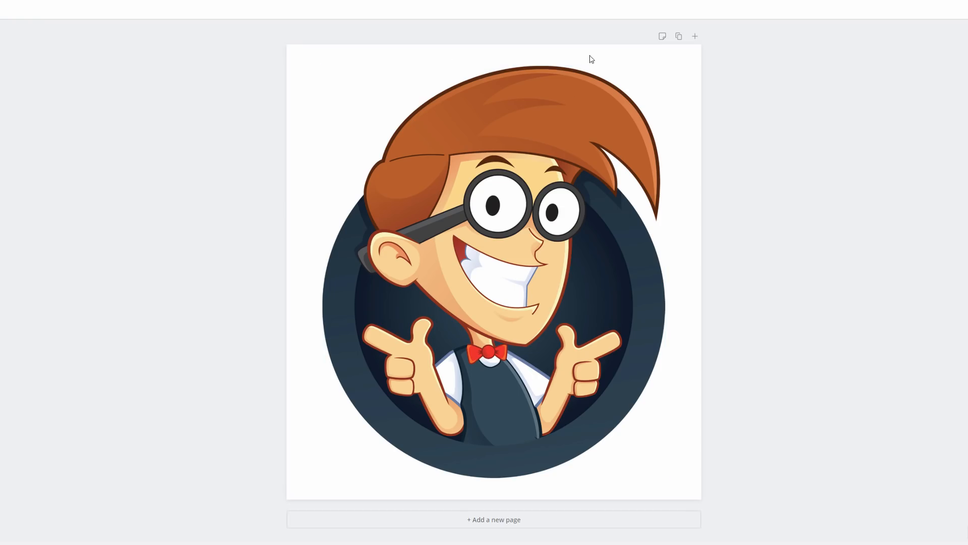
{"action": "mouse_move", "coordinate": [717, 215]}
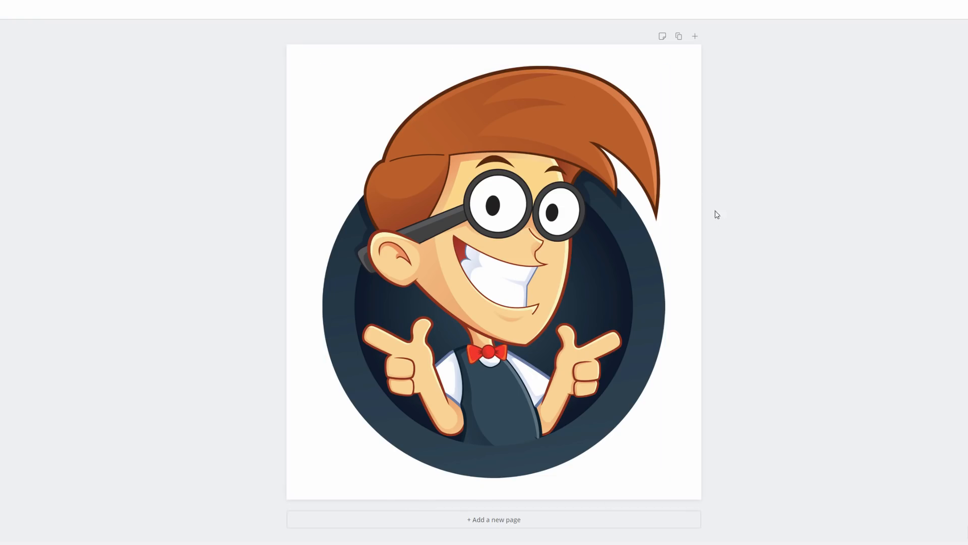
{"action": "mouse_move", "coordinate": [716, 295]}
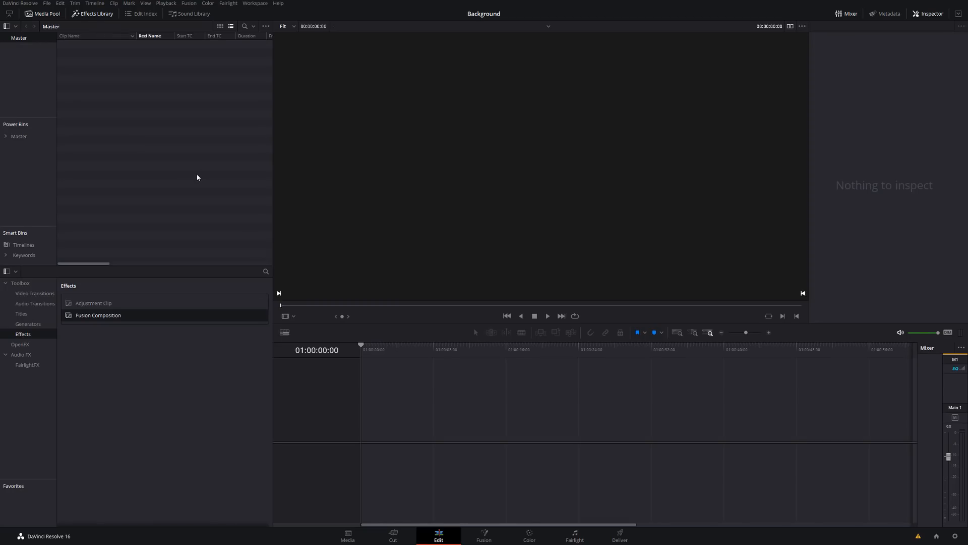
{"action": "mouse_move", "coordinate": [215, 192]}
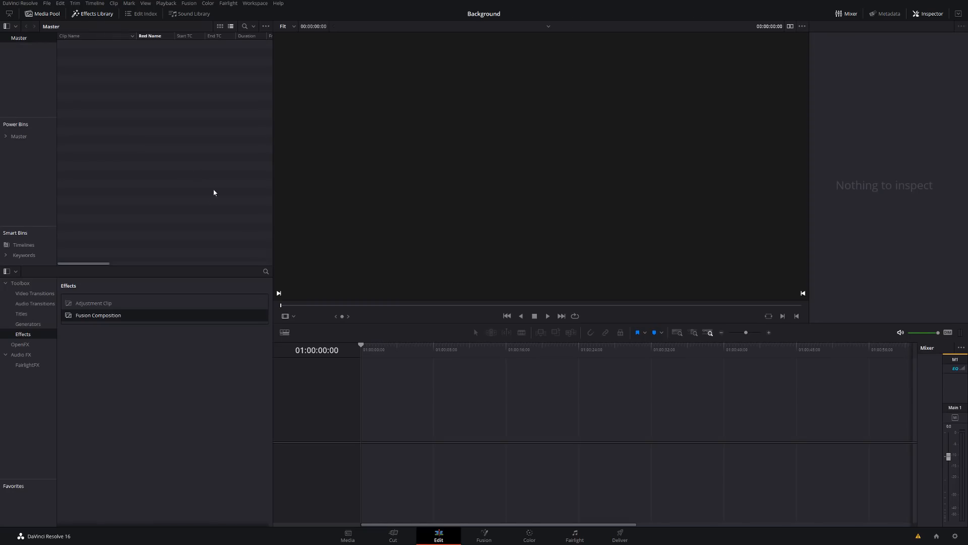
{"action": "mouse_move", "coordinate": [217, 185]}
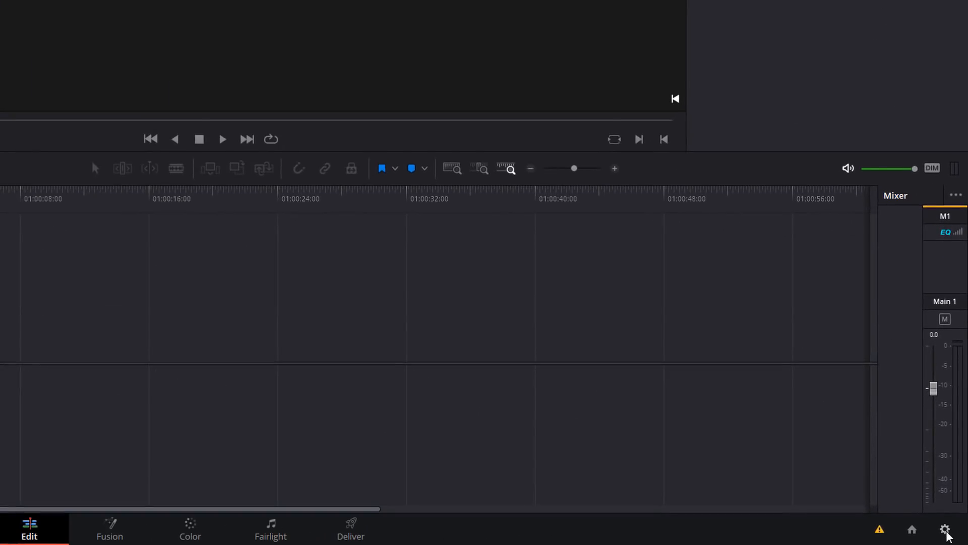
Open Project Settings to confirm the 3840x2160 Ultra HD, 23.976 fps timeline
{"action": "left_click", "coordinate": [945, 528]}
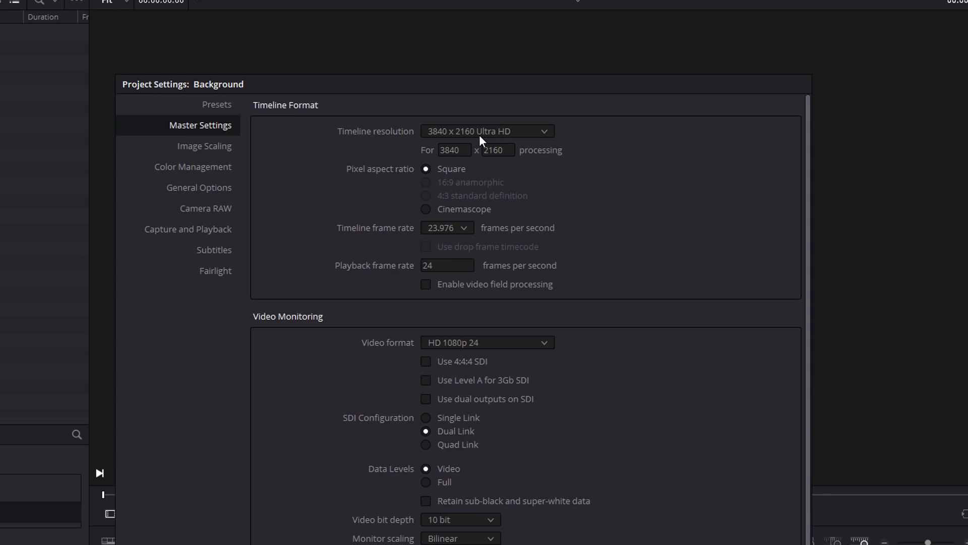
{"action": "mouse_move", "coordinate": [415, 242]}
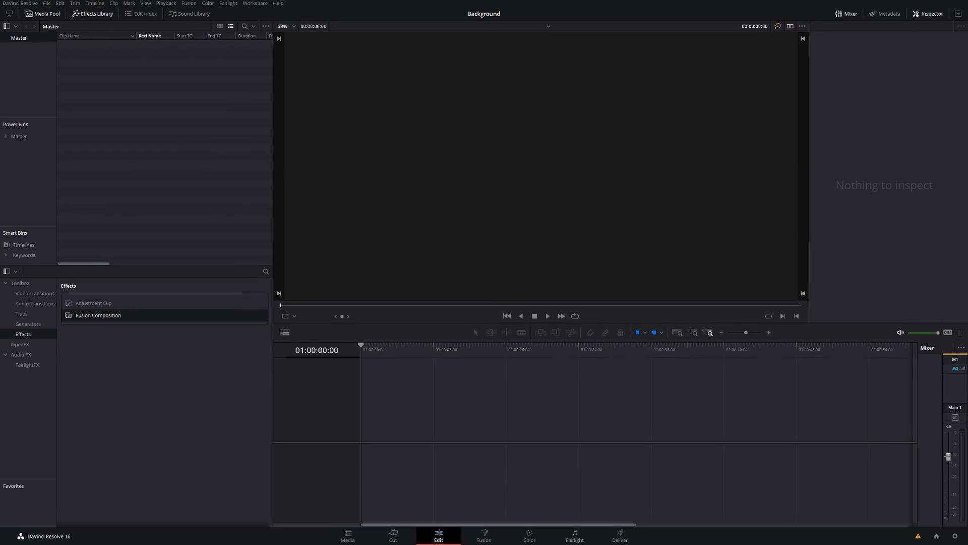
Place a Fusion Composition clip on Video 1 and lengthen it to about one minute
{"action": "left_click_drag", "start_coordinate": [96, 315], "coordinate": [184, 108]}
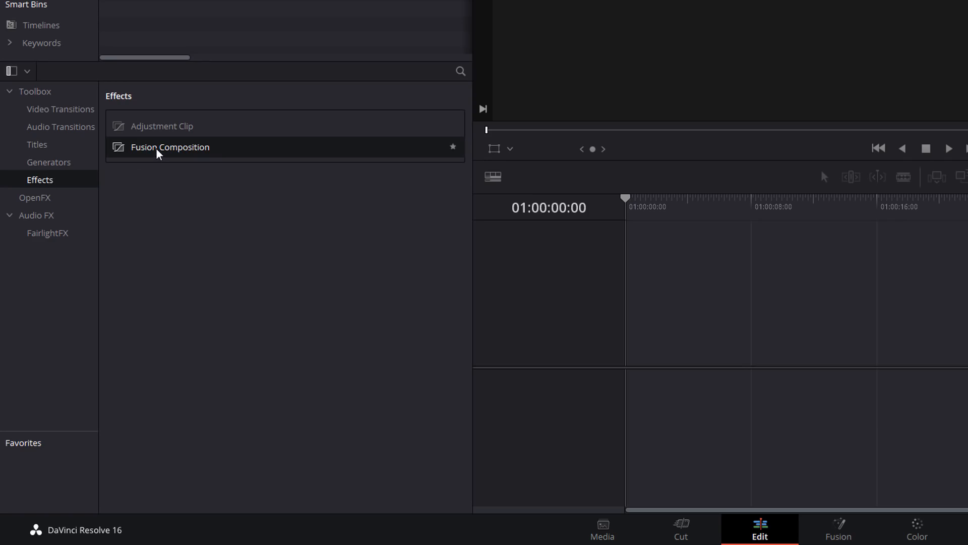
{"action": "left_click_drag", "start_coordinate": [169, 147], "coordinate": [570, 268]}
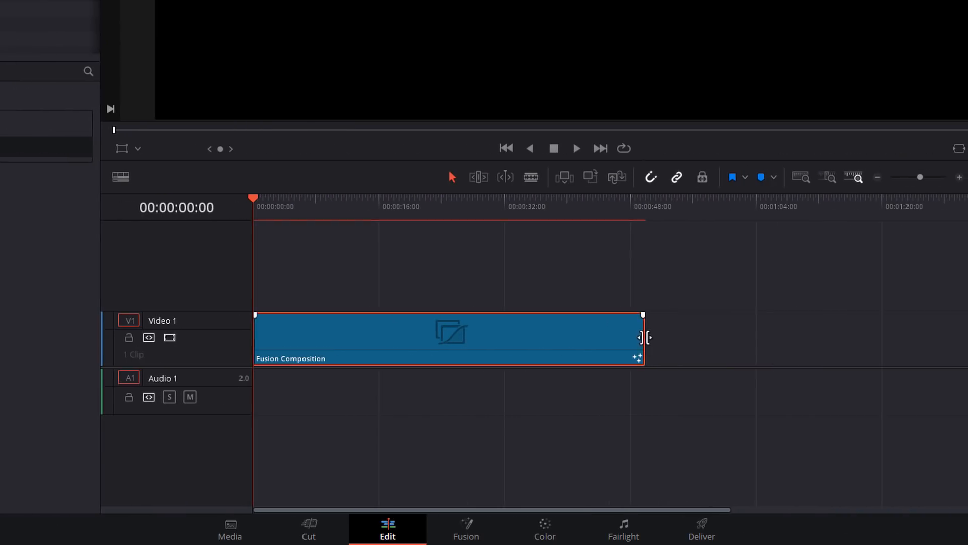
{"action": "left_click_drag", "start_coordinate": [642, 338], "coordinate": [680, 338]}
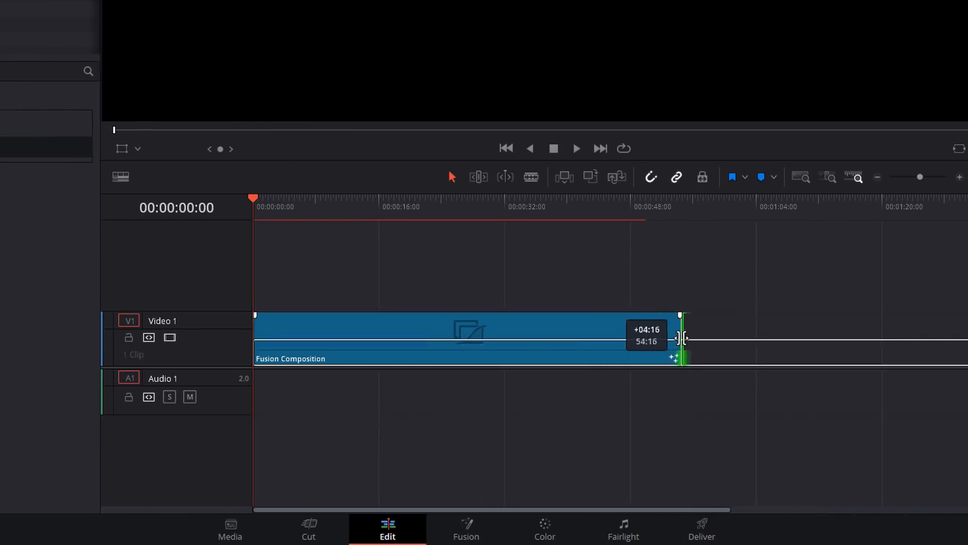
{"action": "left_click_drag", "start_coordinate": [680, 338], "coordinate": [695, 338]}
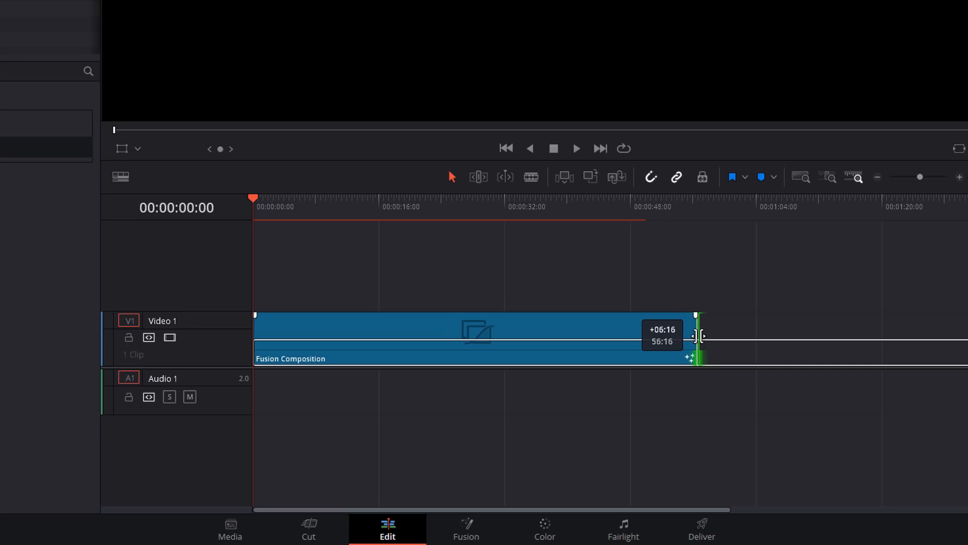
{"action": "left_click_drag", "start_coordinate": [696, 336], "coordinate": [716, 336]}
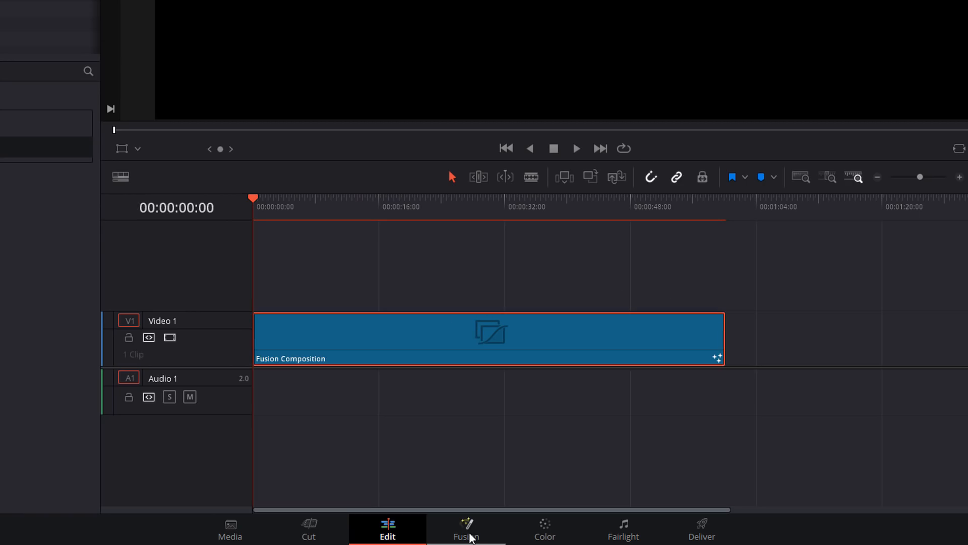
Bring the cartoon logo image into the Fusion node graph and connect MediaIn1 to MediaOut1
{"action": "left_click", "coordinate": [464, 536]}
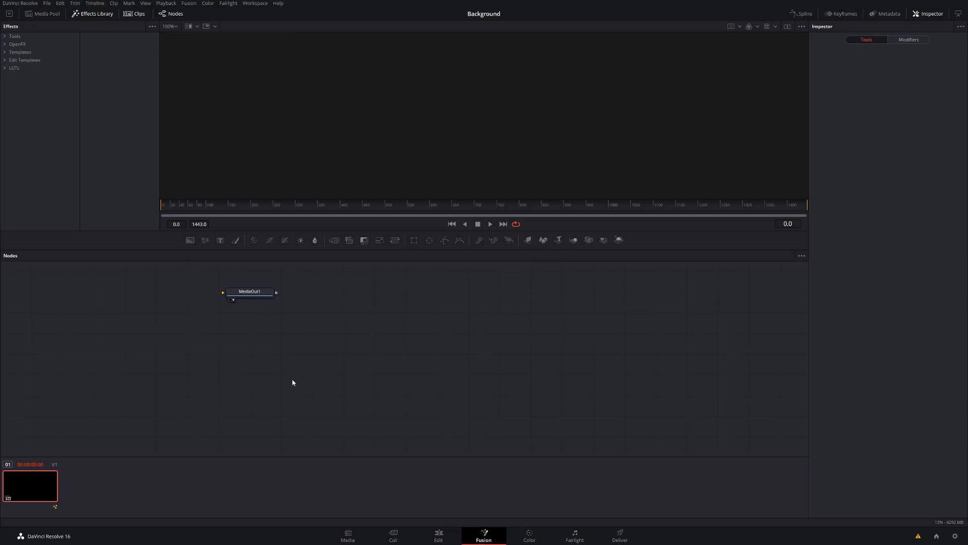
{"action": "mouse_move", "coordinate": [302, 365]}
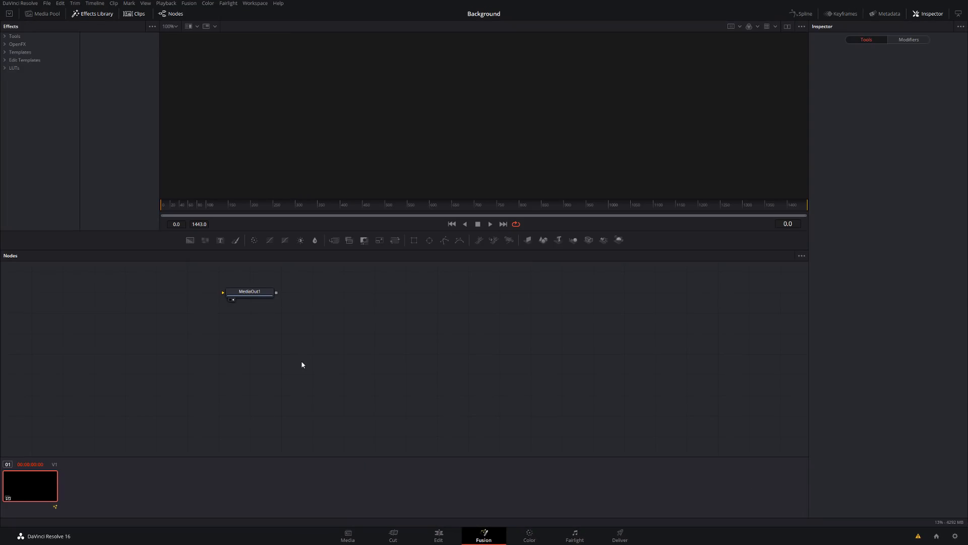
{"action": "mouse_move", "coordinate": [146, 295]}
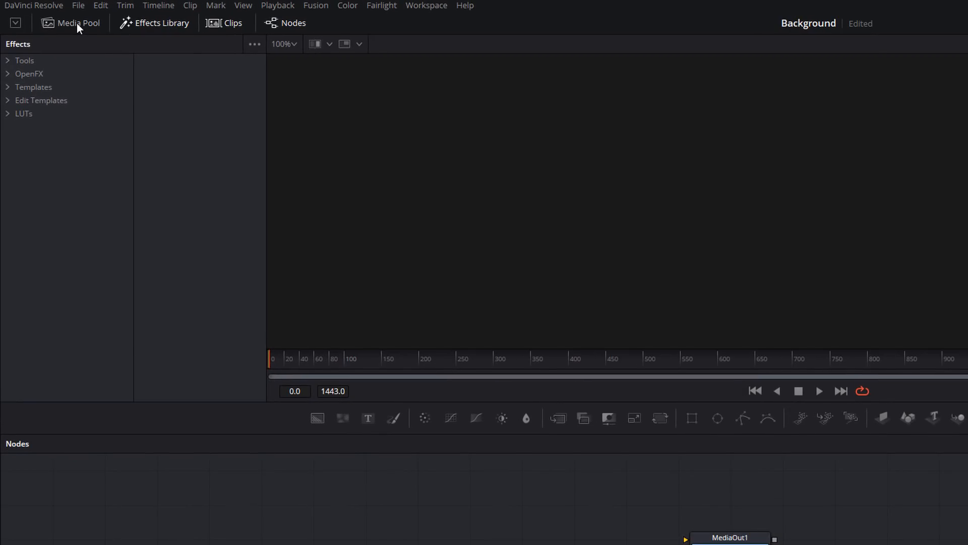
{"action": "left_click", "coordinate": [76, 23]}
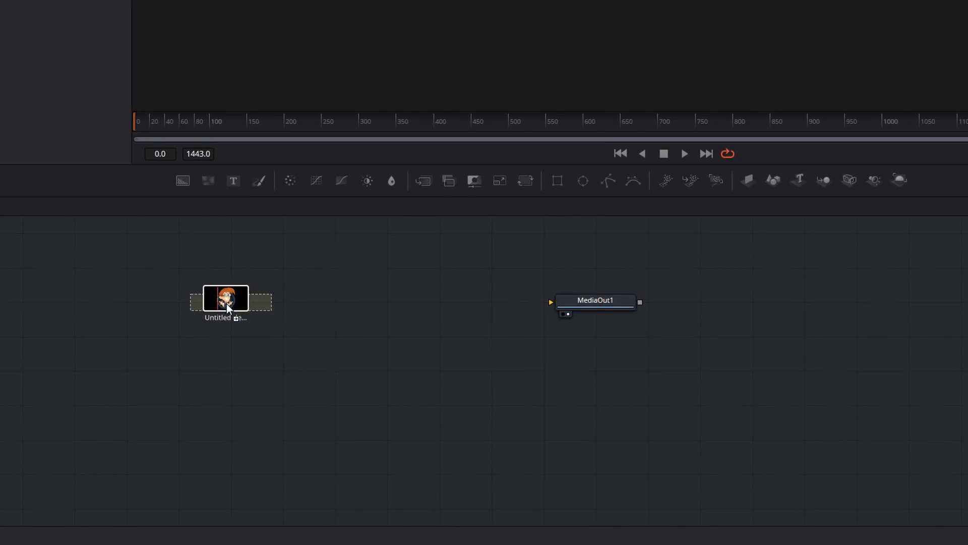
{"action": "left_click_drag", "start_coordinate": [225, 300], "coordinate": [190, 299]}
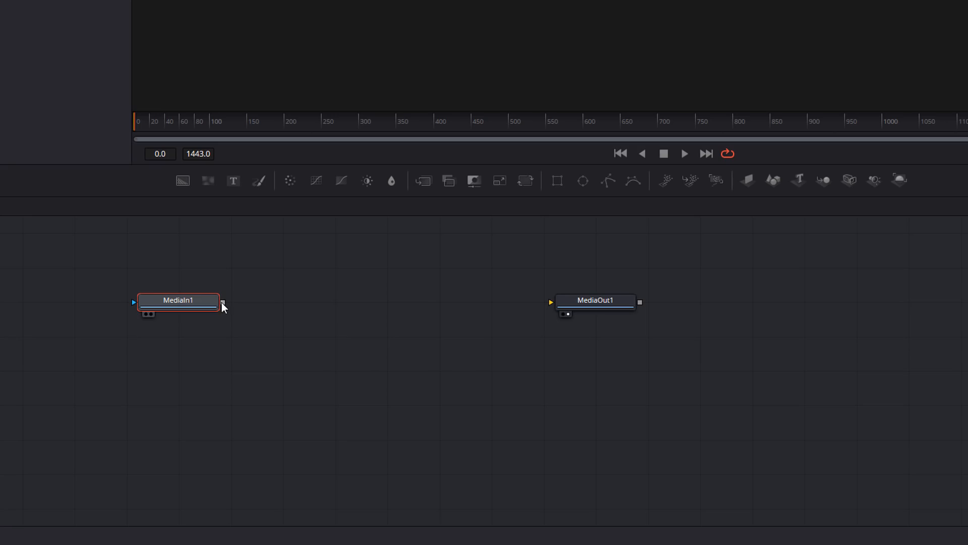
{"action": "left_click_drag", "start_coordinate": [223, 302], "coordinate": [550, 302]}
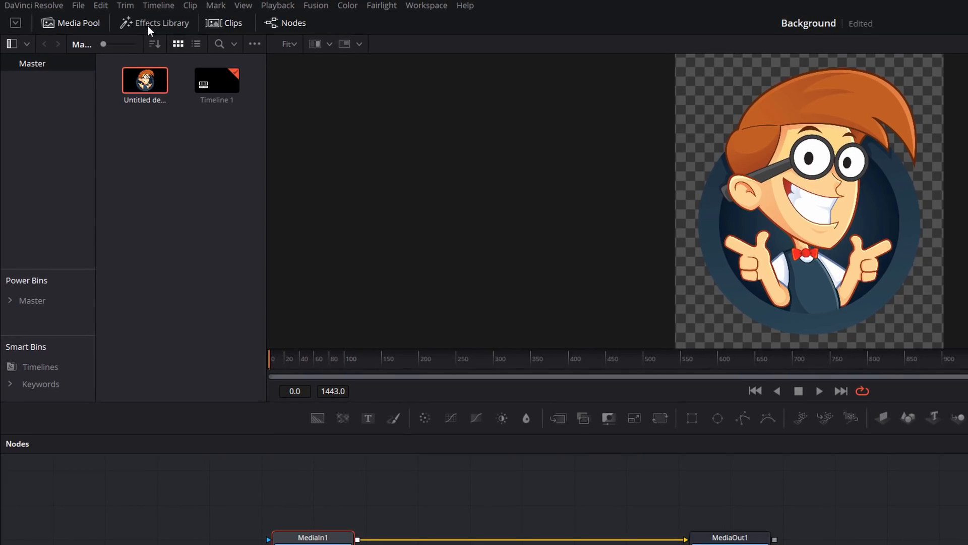
{"action": "mouse_move", "coordinate": [168, 31]}
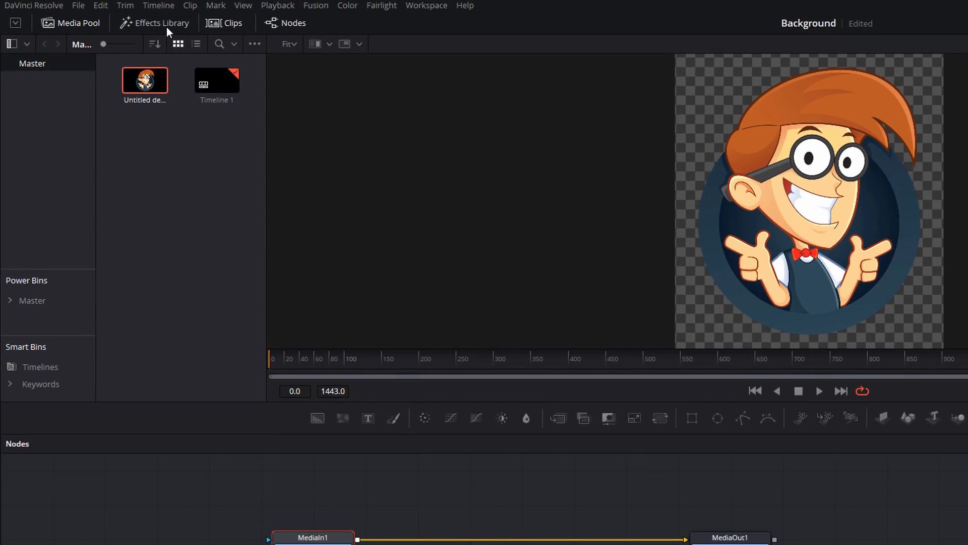
Insert Transform and Crop nodes between MediaIn1 and MediaOut1, and view MediaOut1
{"action": "left_click", "coordinate": [163, 23]}
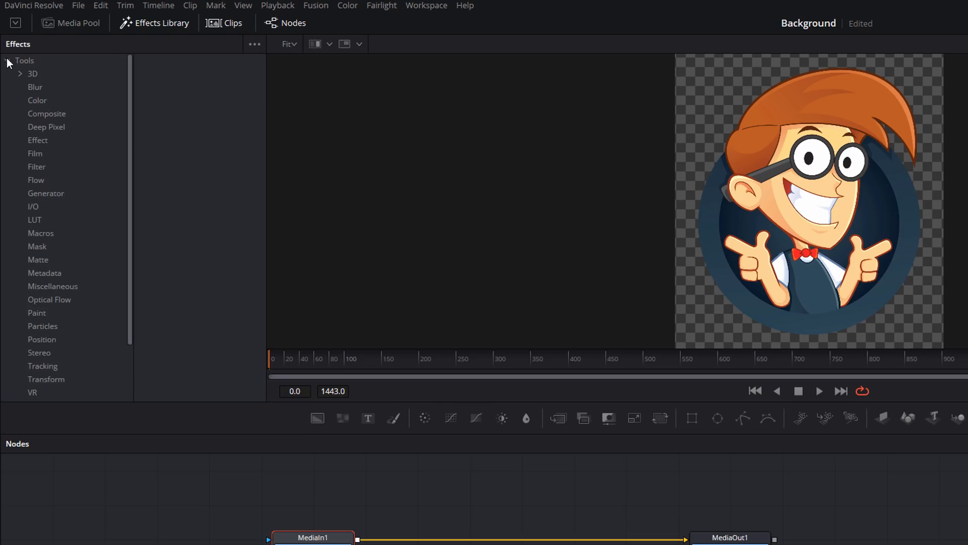
{"action": "left_click", "coordinate": [46, 378]}
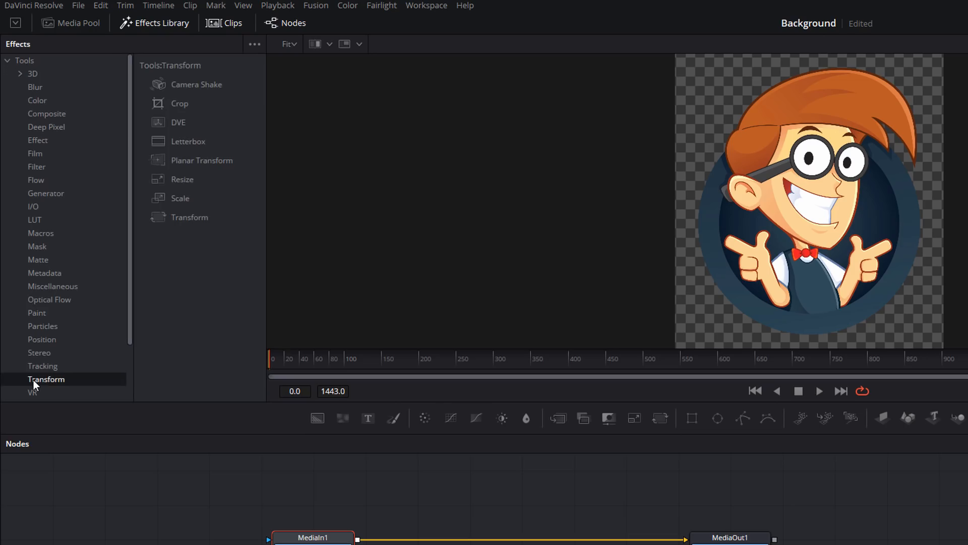
{"action": "mouse_move", "coordinate": [234, 300]}
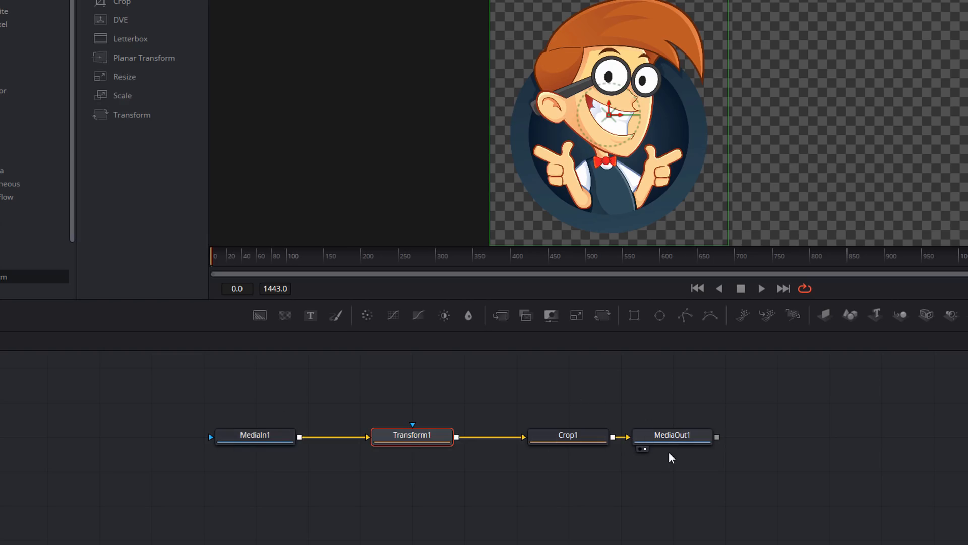
{"action": "mouse_move", "coordinate": [634, 515]}
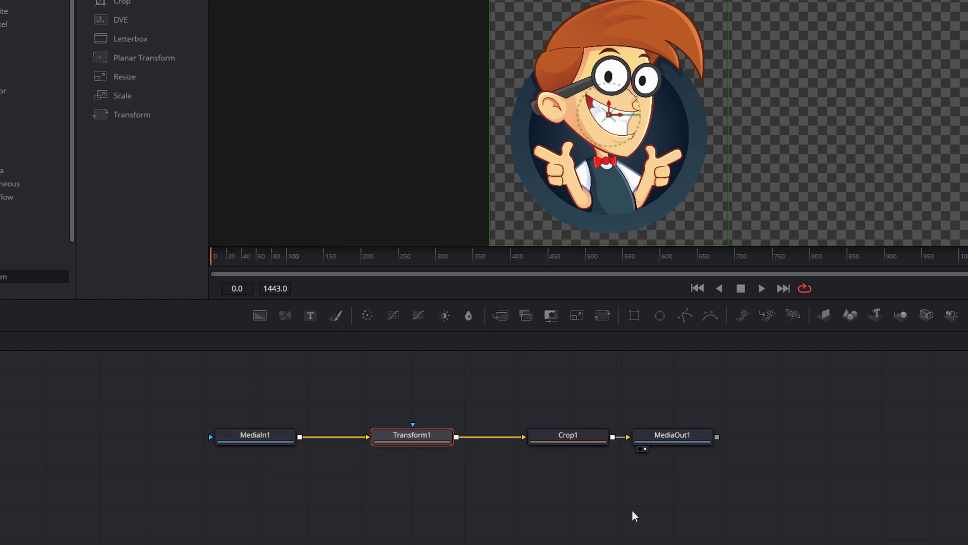
{"action": "left_click", "coordinate": [568, 435]}
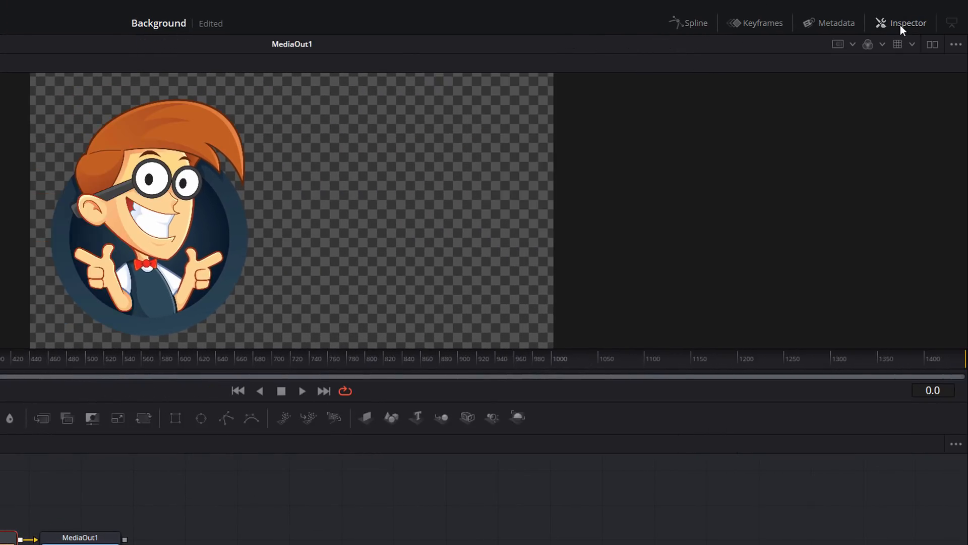
Check Crop1 in the Inspector, then set Transform1's Edges from Canvas to Wrap
{"action": "left_click", "coordinate": [902, 23]}
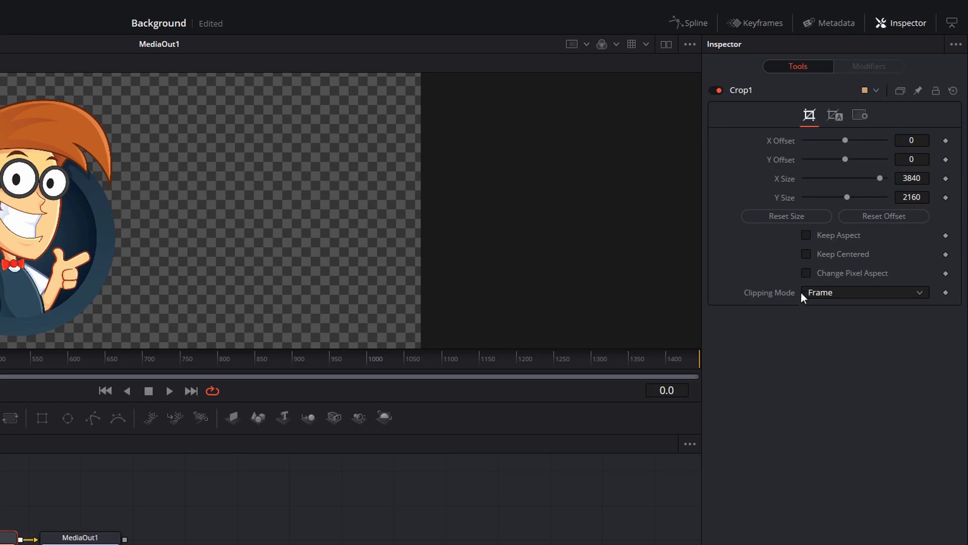
{"action": "mouse_move", "coordinate": [810, 260]}
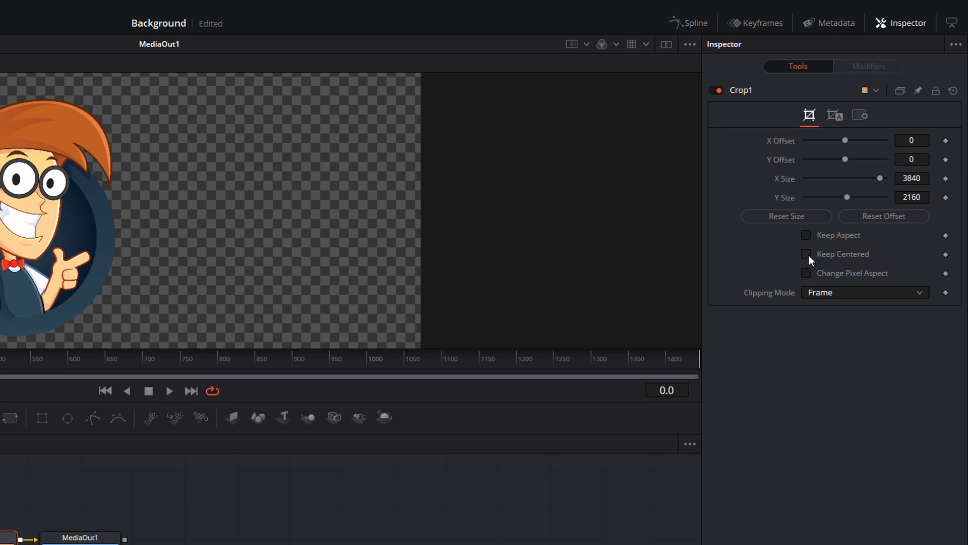
{"action": "left_click", "coordinate": [805, 254]}
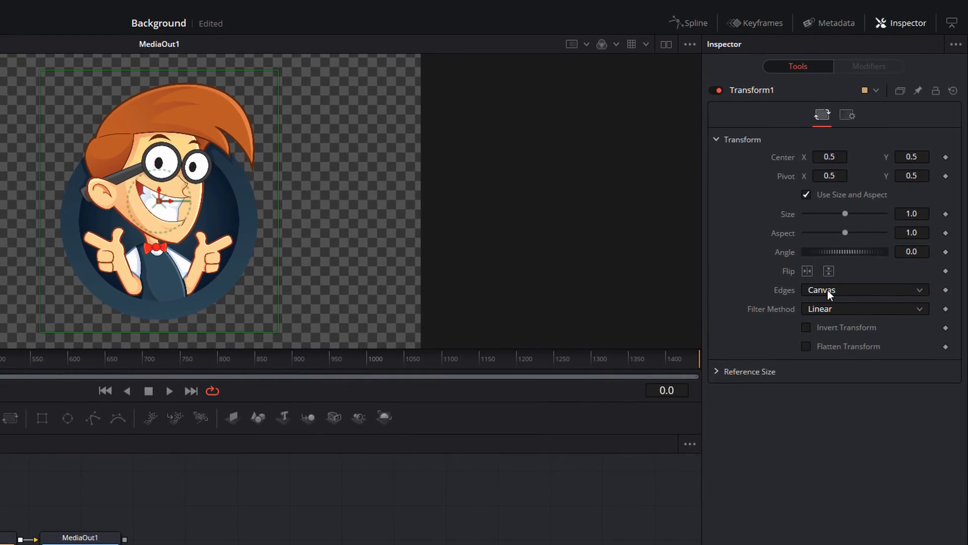
{"action": "left_click", "coordinate": [865, 290]}
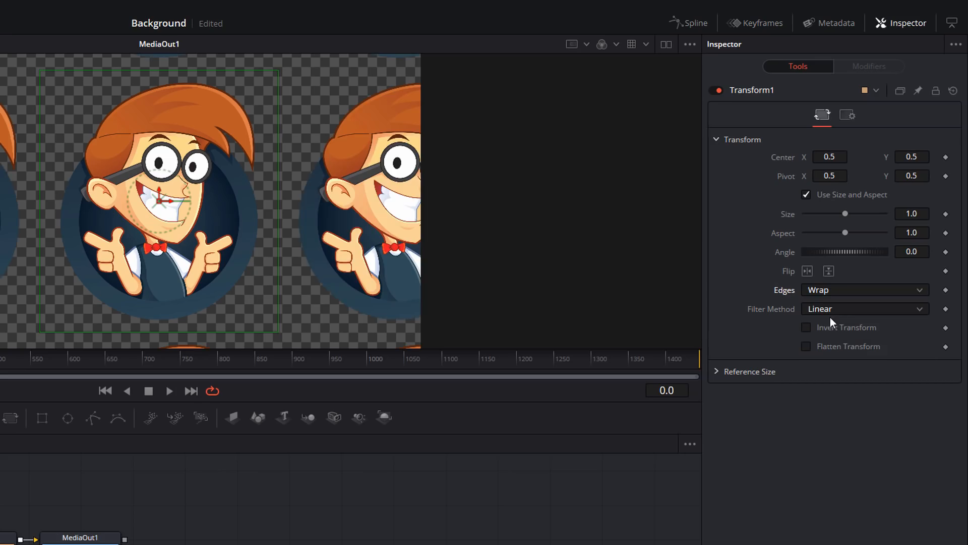
{"action": "mouse_move", "coordinate": [27, 193]}
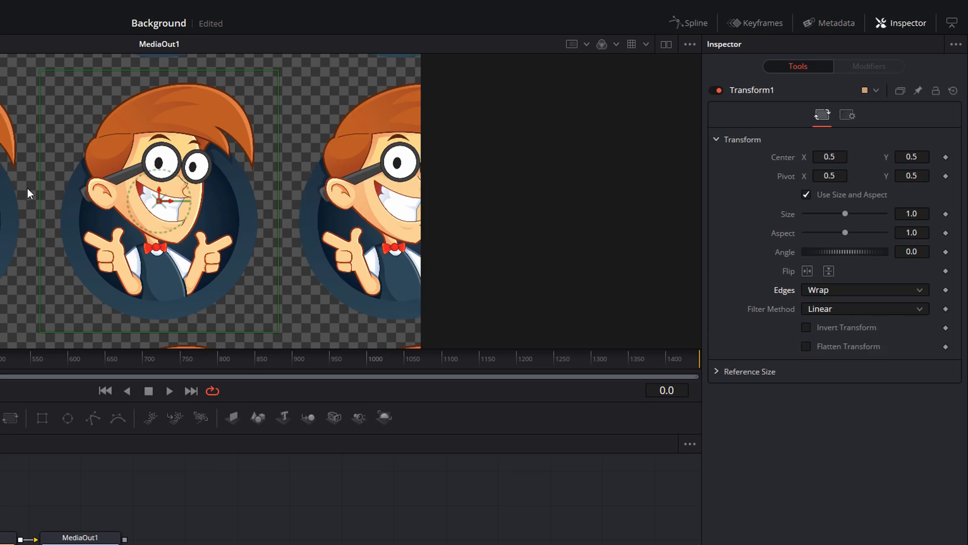
{"action": "mouse_move", "coordinate": [476, 195]}
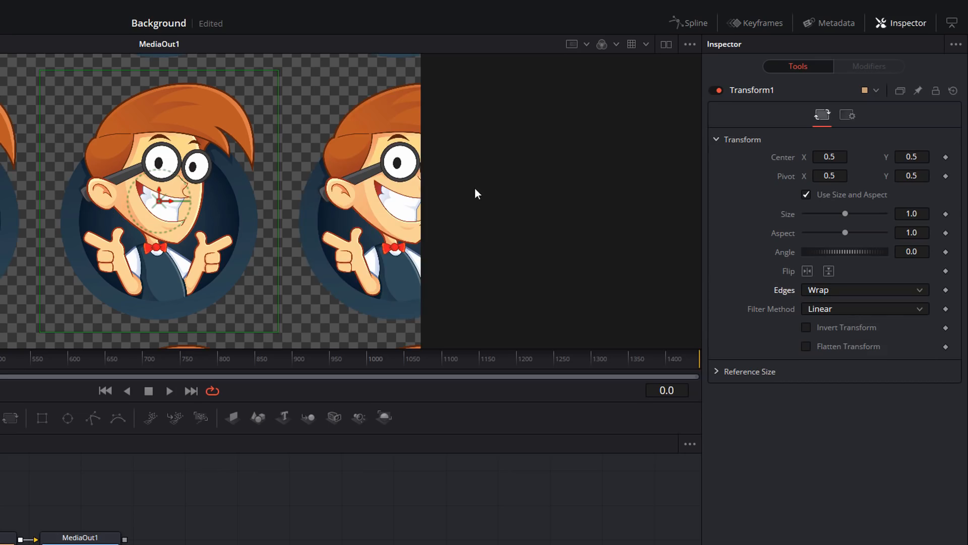
{"action": "mouse_move", "coordinate": [859, 218]}
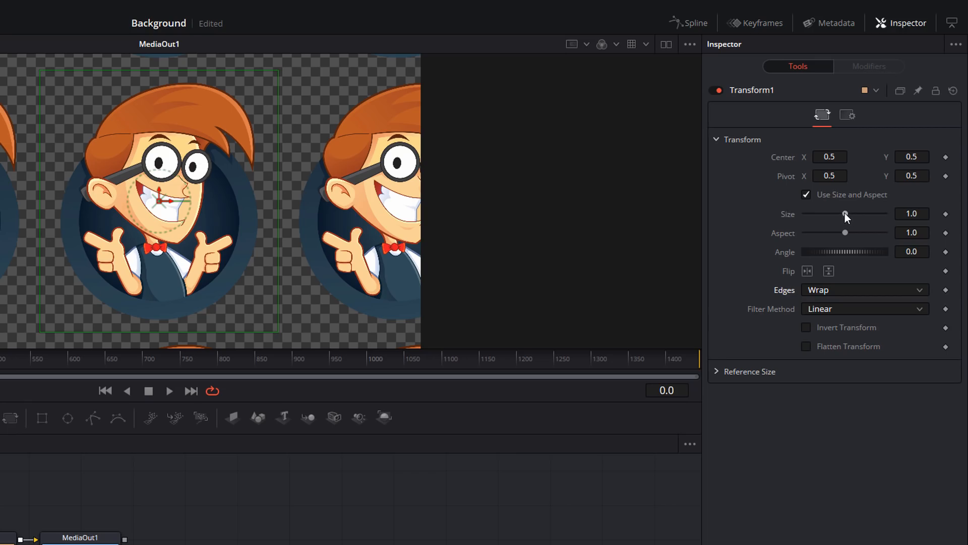
Drag Transform1's Size down to 0.166 for a dense grid of logo tiles
{"action": "left_click_drag", "start_coordinate": [845, 214], "coordinate": [818, 214]}
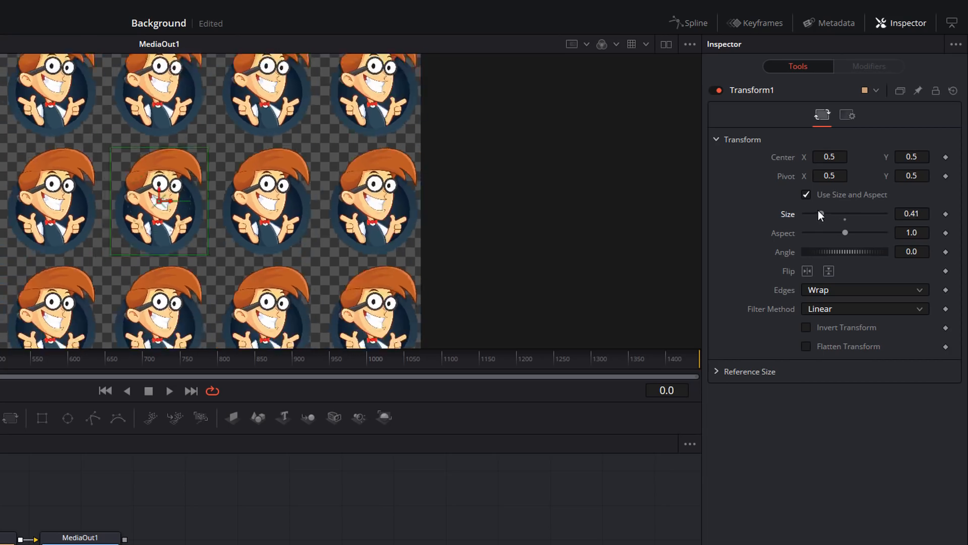
{"action": "left_click_drag", "start_coordinate": [822, 214], "coordinate": [810, 213]}
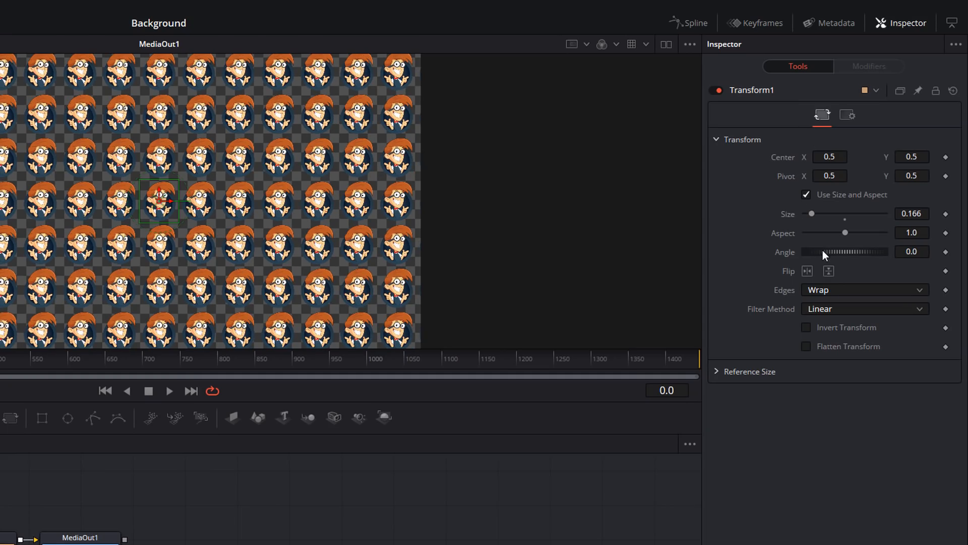
{"action": "left_click_drag", "start_coordinate": [839, 251], "coordinate": [821, 252]}
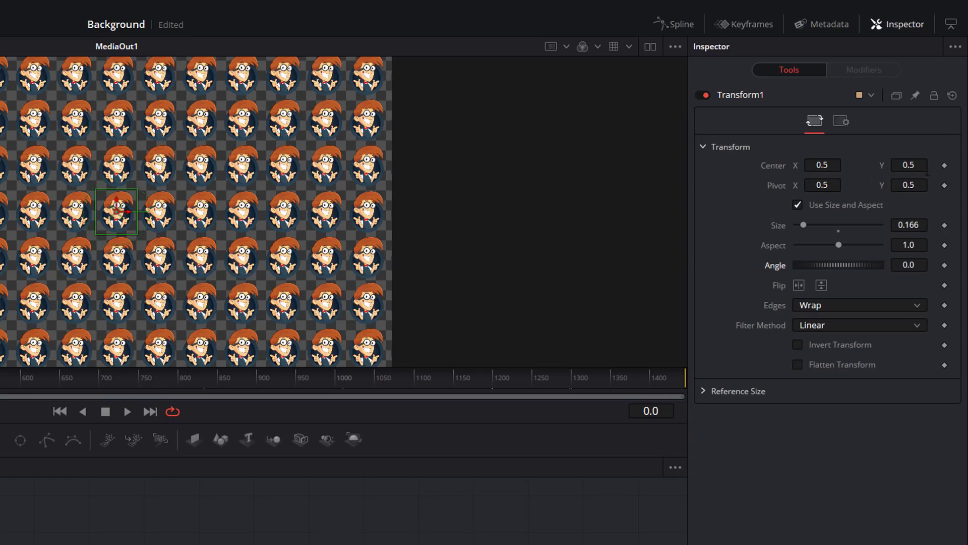
{"action": "mouse_move", "coordinate": [945, 165]}
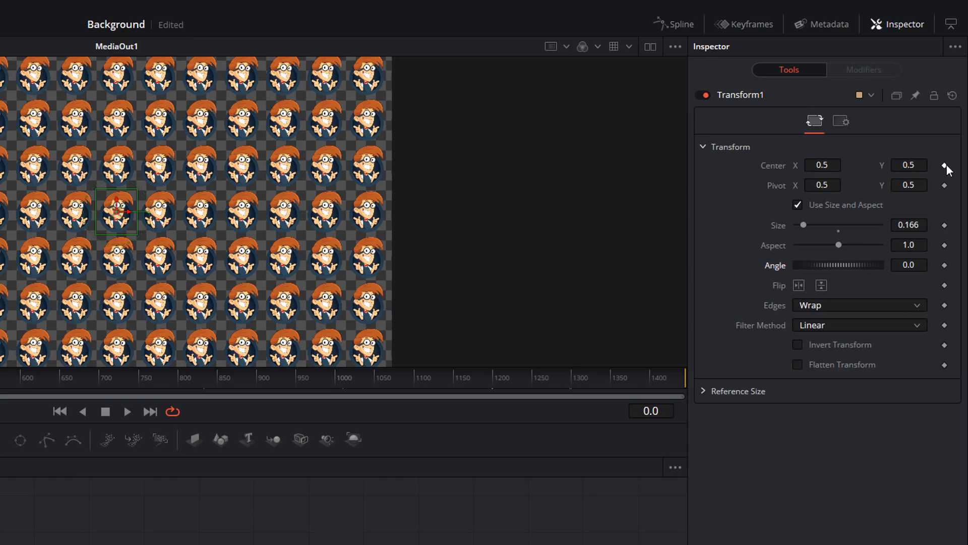
Keyframe Transform1's Center and shift Center X to -0.498
{"action": "left_click", "coordinate": [944, 165]}
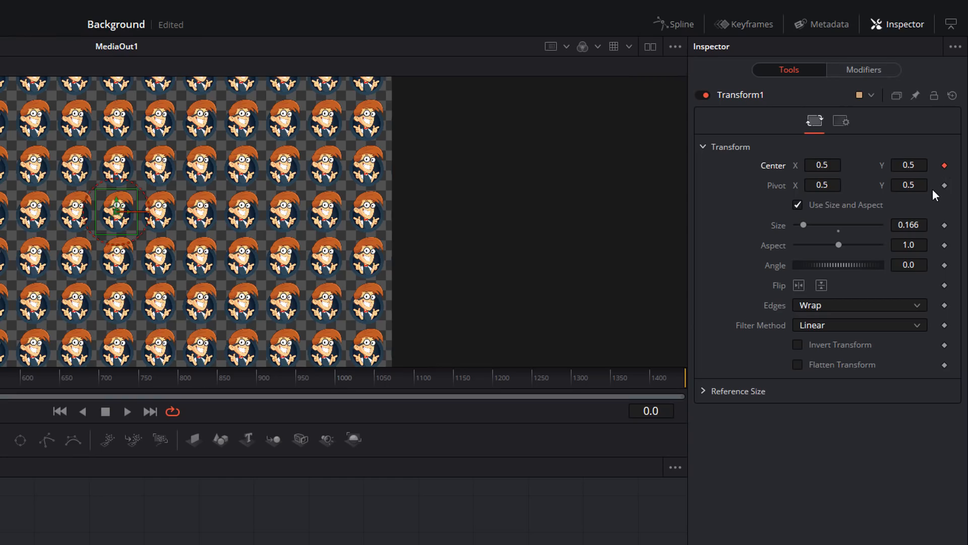
{"action": "mouse_move", "coordinate": [856, 192]}
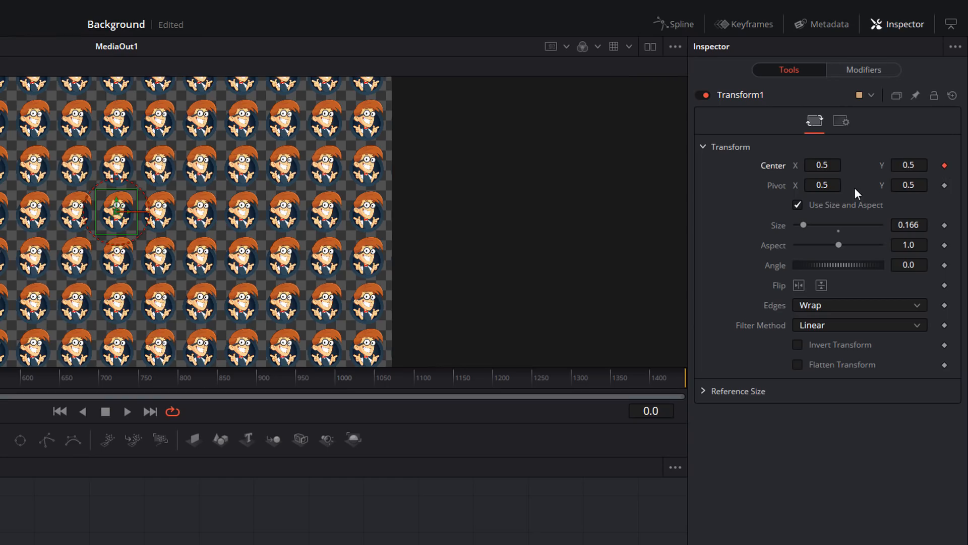
{"action": "left_click", "coordinate": [823, 166]}
{"action": "type", "text": "-0.498"}
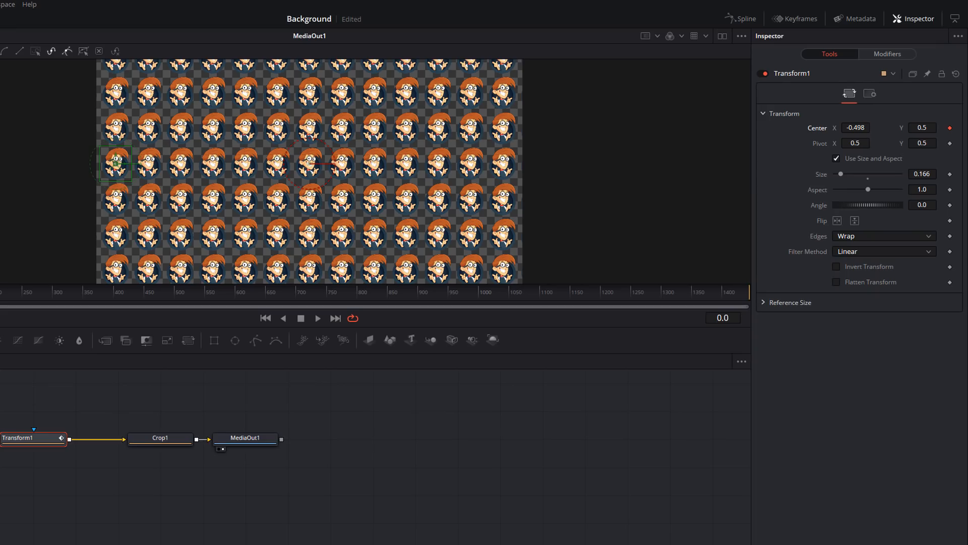
{"action": "mouse_move", "coordinate": [504, 149]}
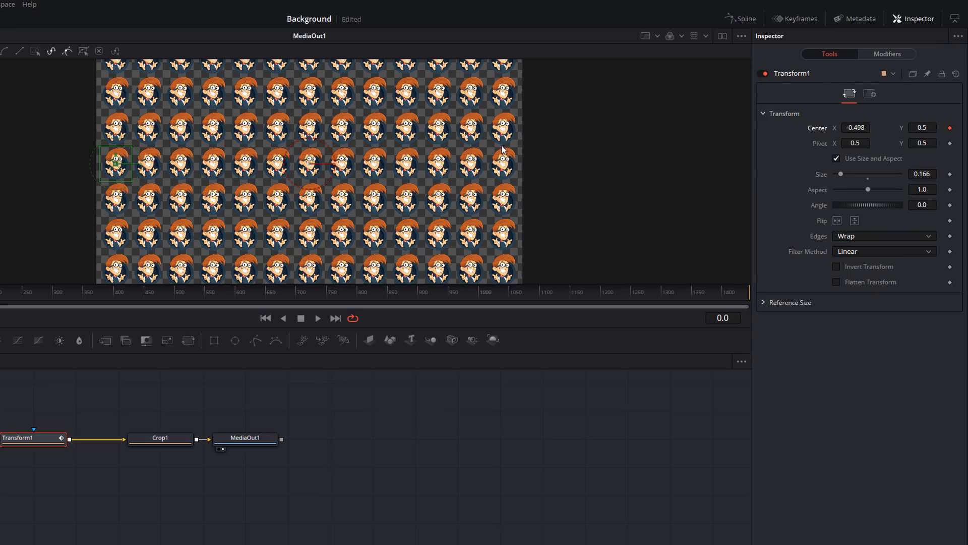
{"action": "mouse_move", "coordinate": [504, 174]}
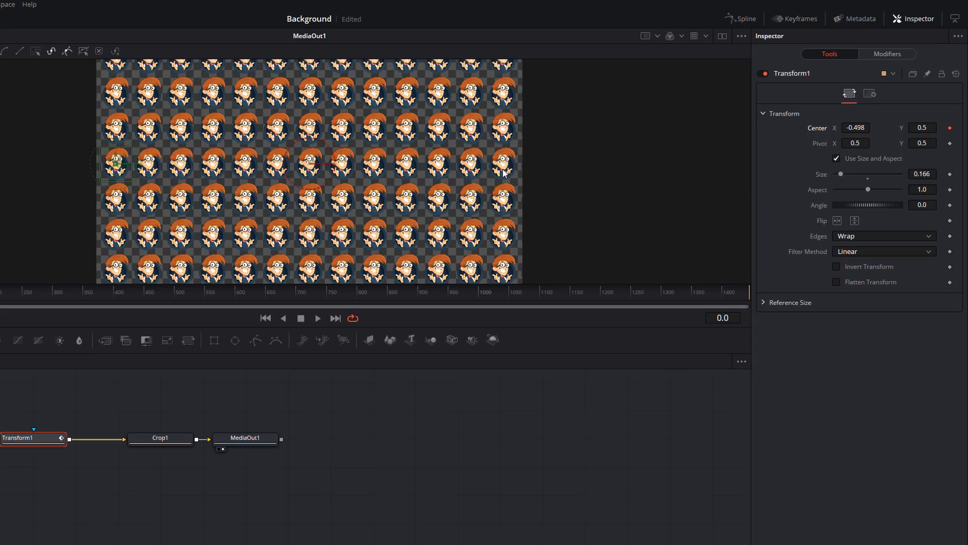
{"action": "mouse_move", "coordinate": [121, 178]}
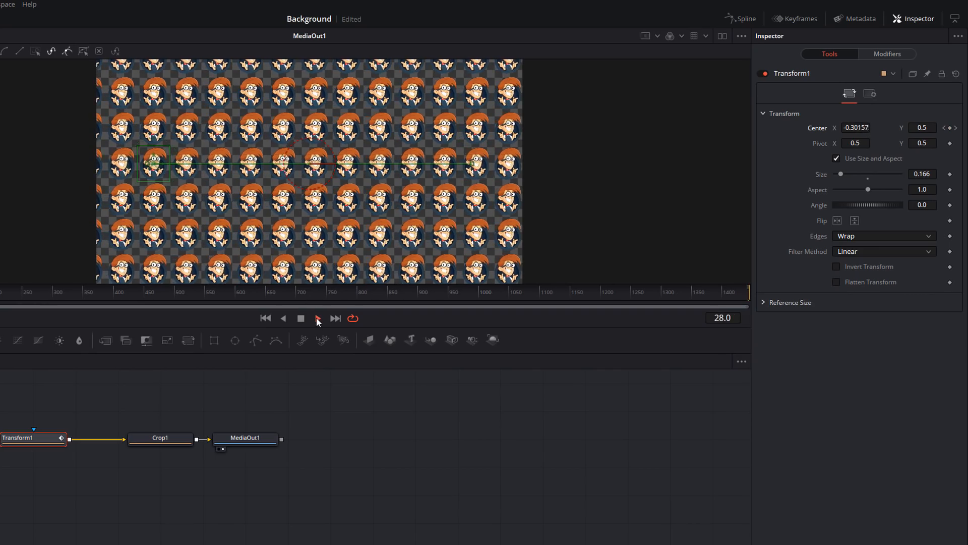
Stop the scrolling playback and return to the clip's Fusion nodes
{"action": "left_click", "coordinate": [318, 319]}
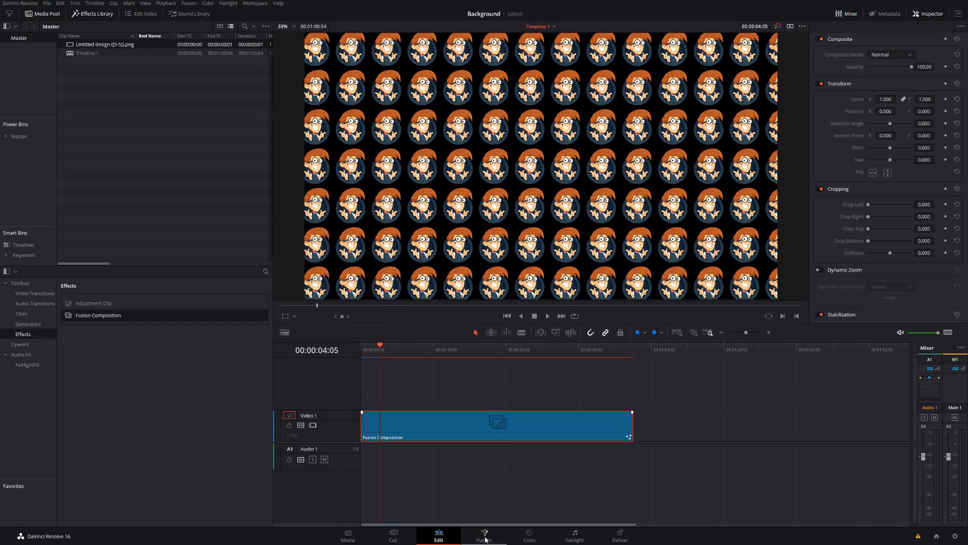
{"action": "left_click", "coordinate": [483, 533]}
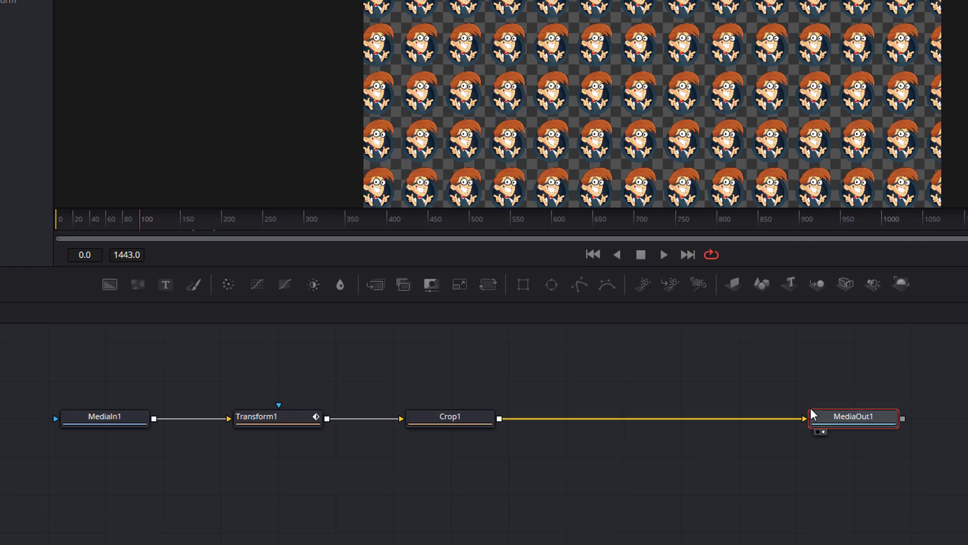
{"action": "mouse_move", "coordinate": [109, 285]}
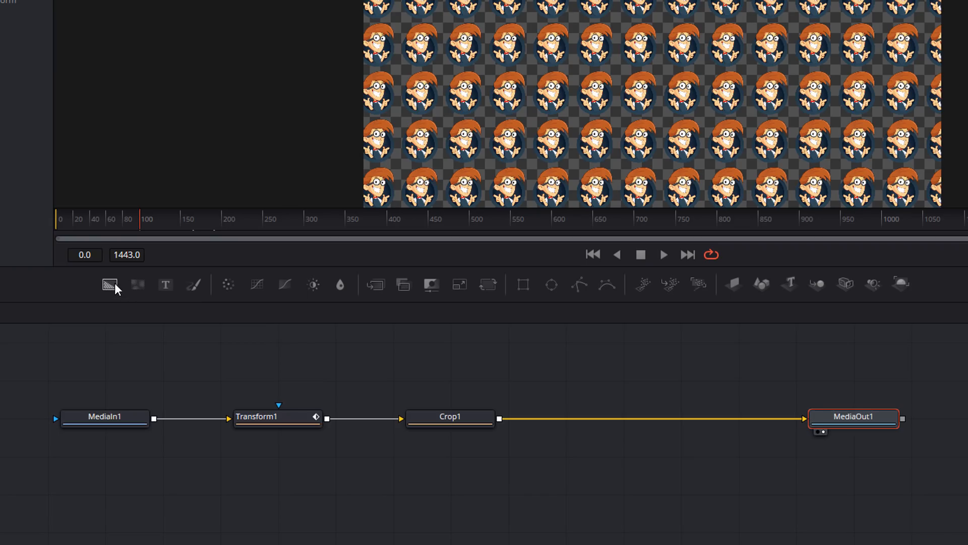
{"action": "mouse_move", "coordinate": [106, 285]}
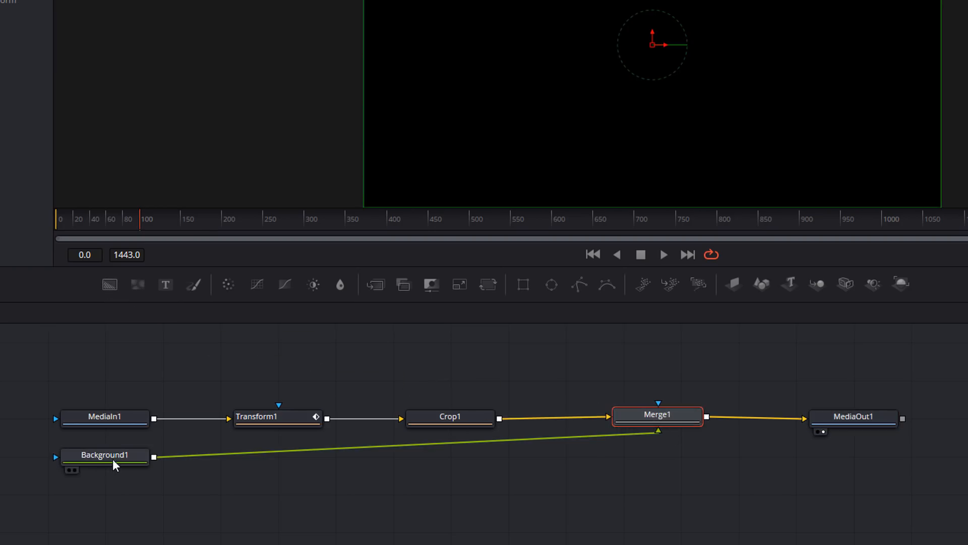
{"action": "mouse_move", "coordinate": [678, 451]}
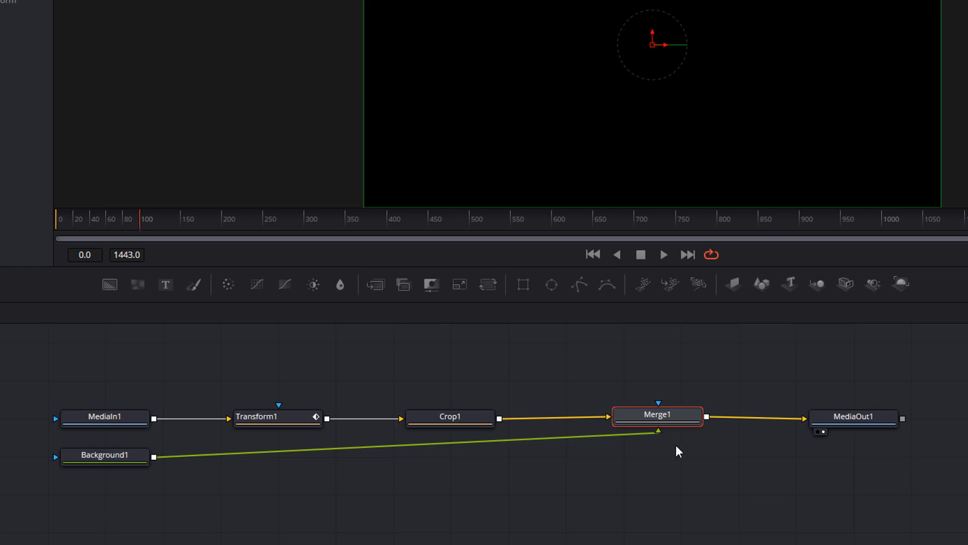
{"action": "mouse_move", "coordinate": [558, 6]}
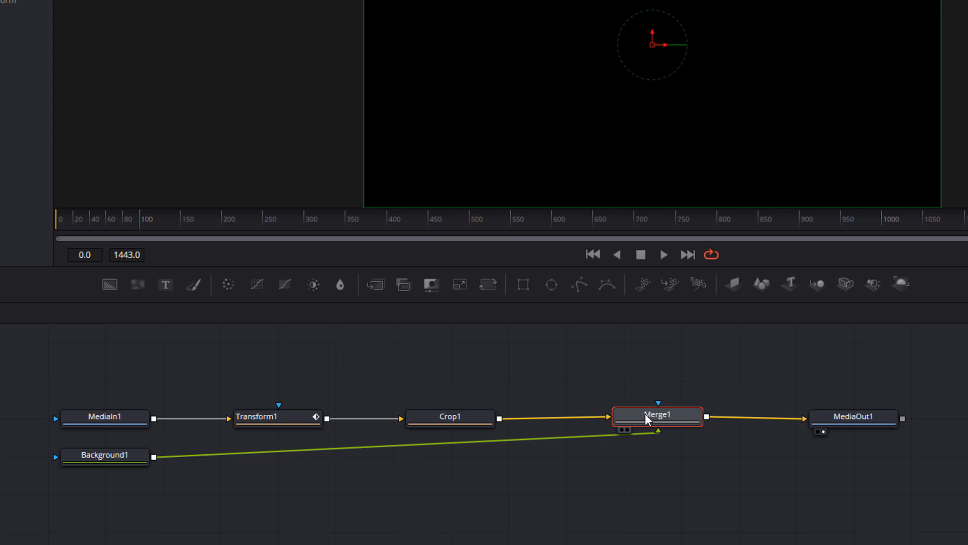
View the Merge1 result with Background1 beneath the tiled logos
{"action": "right_click", "coordinate": [651, 415]}
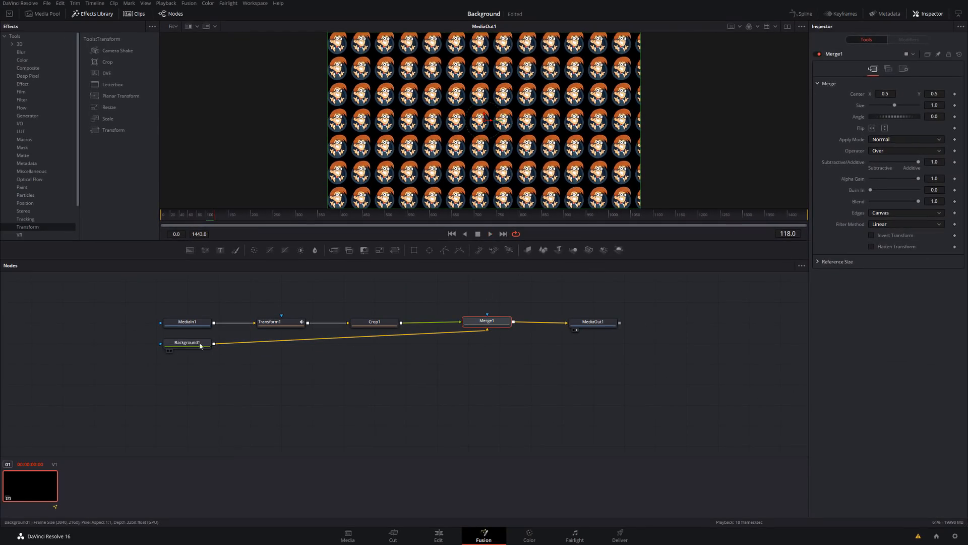
{"action": "left_click", "coordinate": [186, 342]}
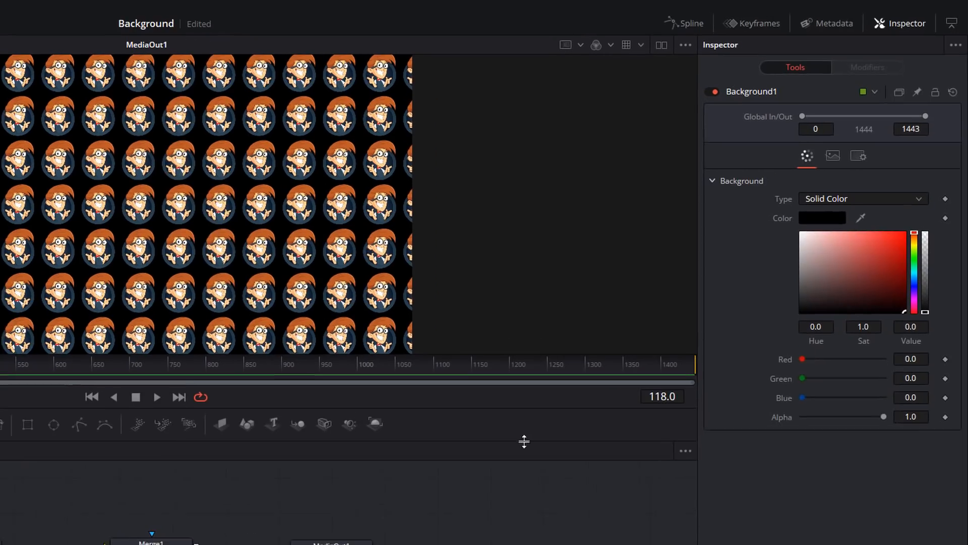
{"action": "left_click", "coordinate": [899, 247]}
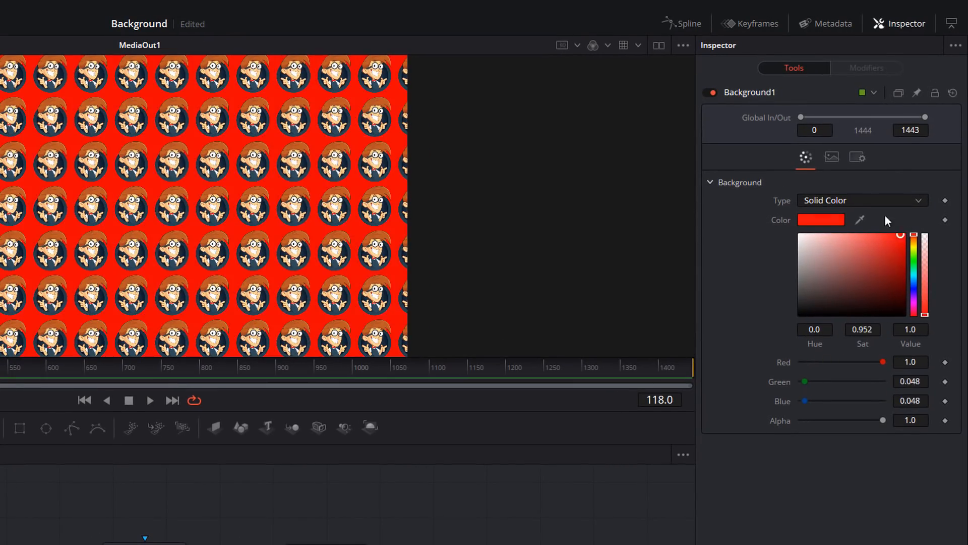
{"action": "left_click_drag", "start_coordinate": [900, 234], "coordinate": [900, 276]}
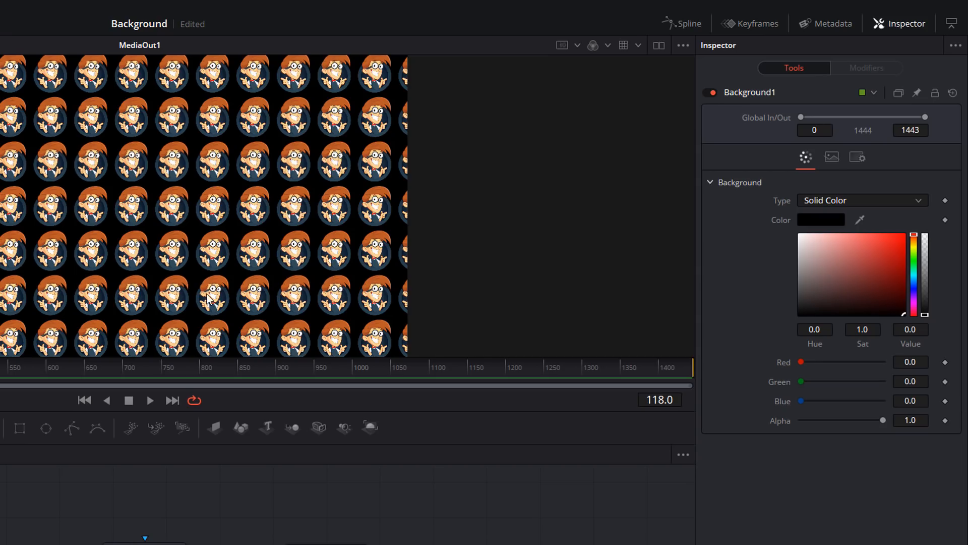
{"action": "mouse_move", "coordinate": [240, 133]}
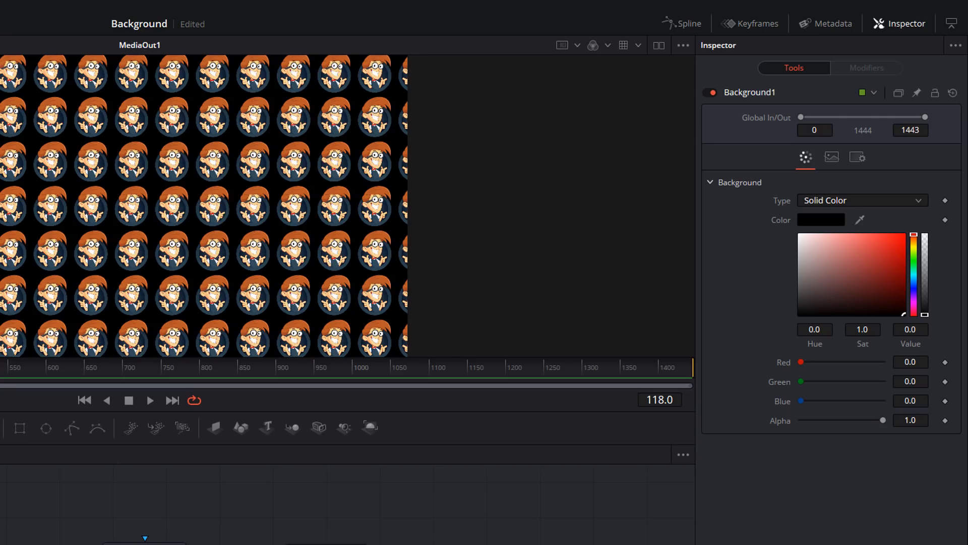
{"action": "mouse_move", "coordinate": [30, 206]}
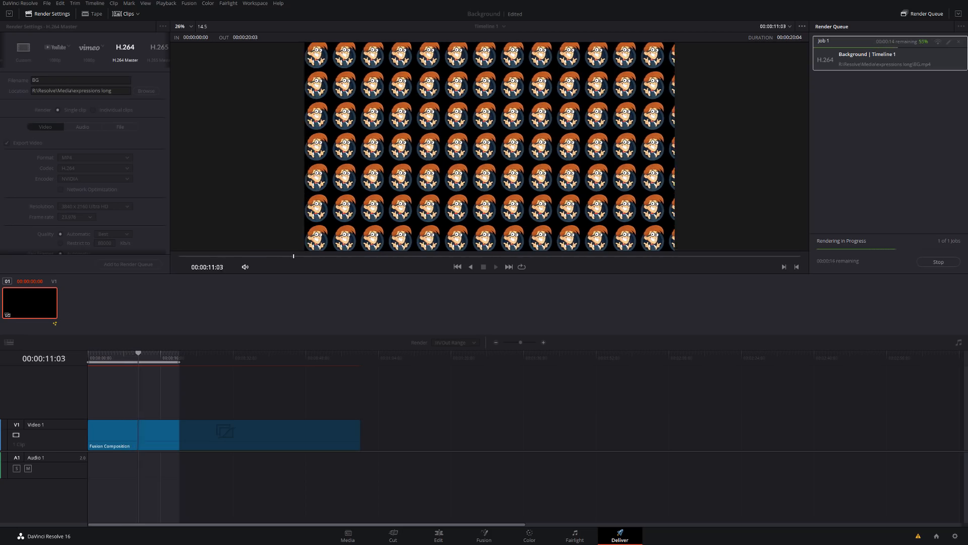
Render Timeline 1 as the H.264 MP4 file 'BG'
{"action": "left_click", "coordinate": [439, 536]}
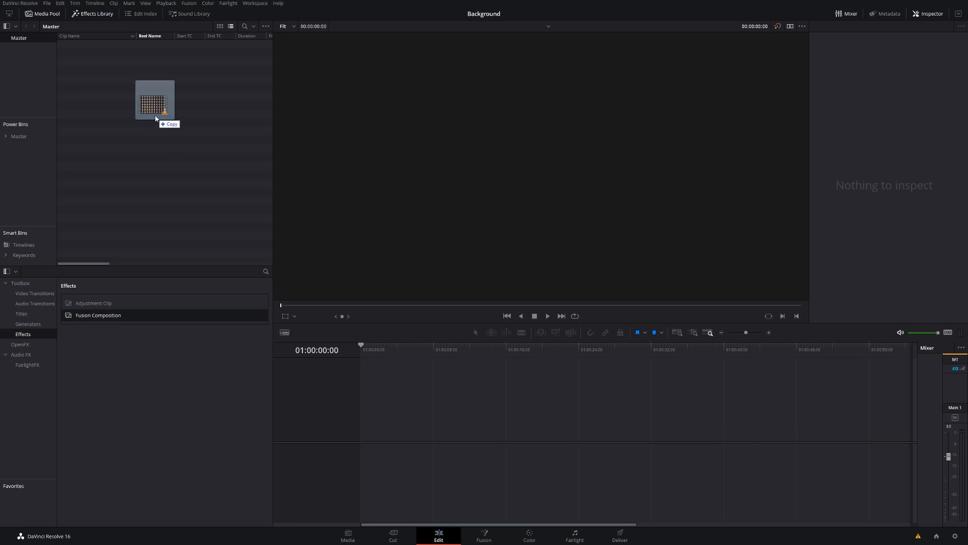
Import BG.mp4 onto a new timeline and drag its Opacity down to 26.96
{"action": "left_click", "coordinate": [231, 26]}
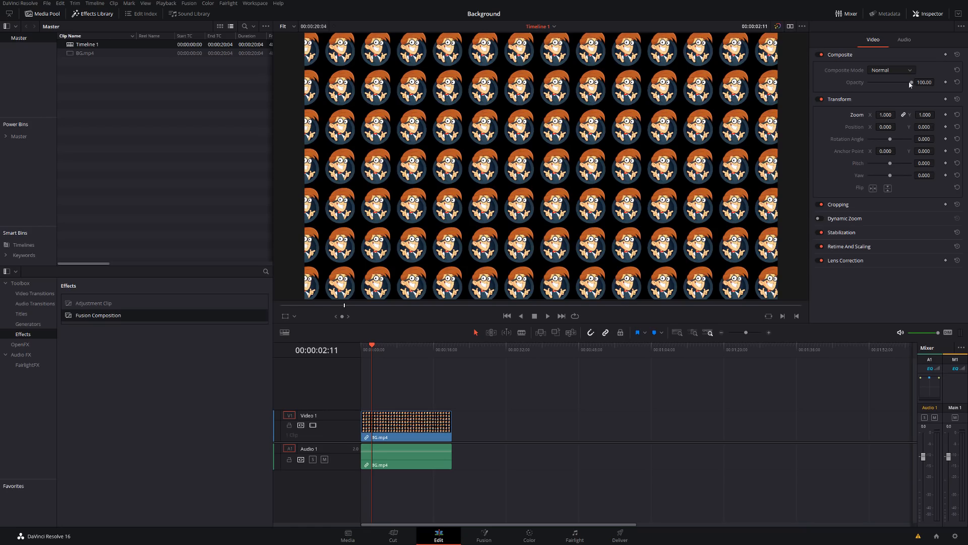
{"action": "left_click_drag", "start_coordinate": [910, 82], "coordinate": [879, 82]}
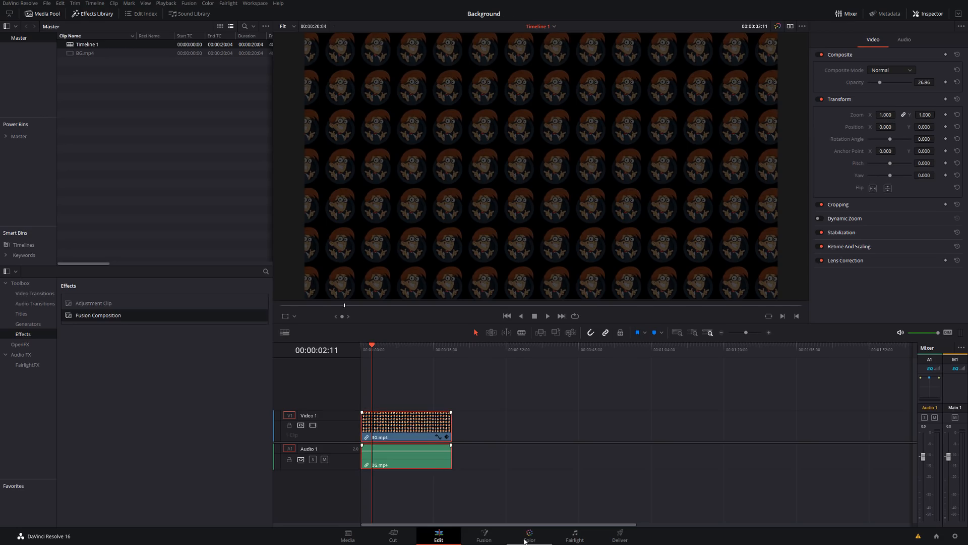
{"action": "left_click", "coordinate": [530, 532]}
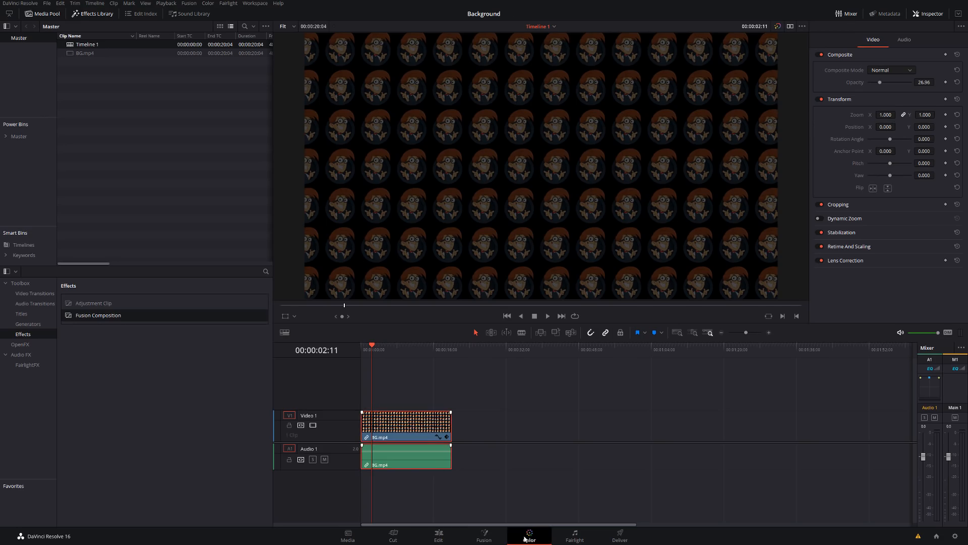
{"action": "left_click", "coordinate": [529, 533]}
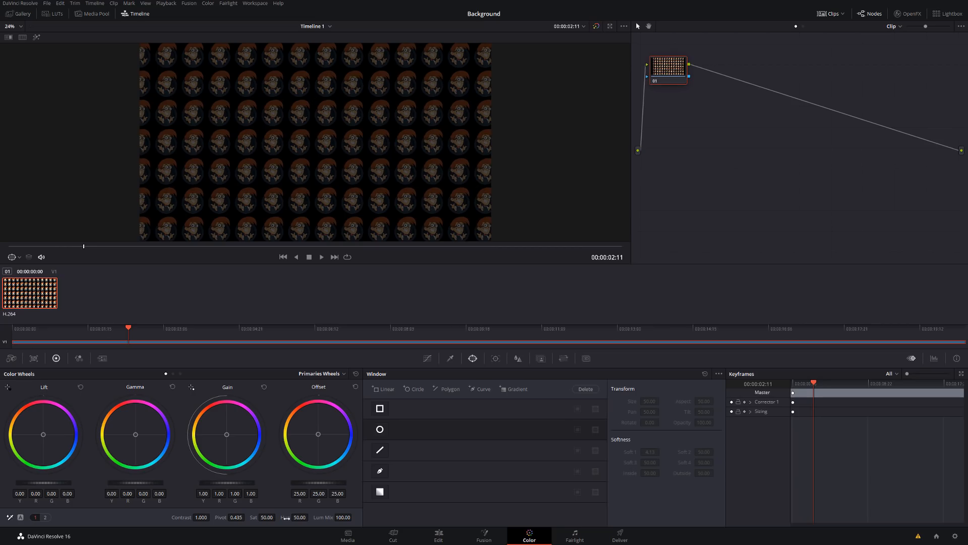
{"action": "mouse_move", "coordinate": [269, 441]}
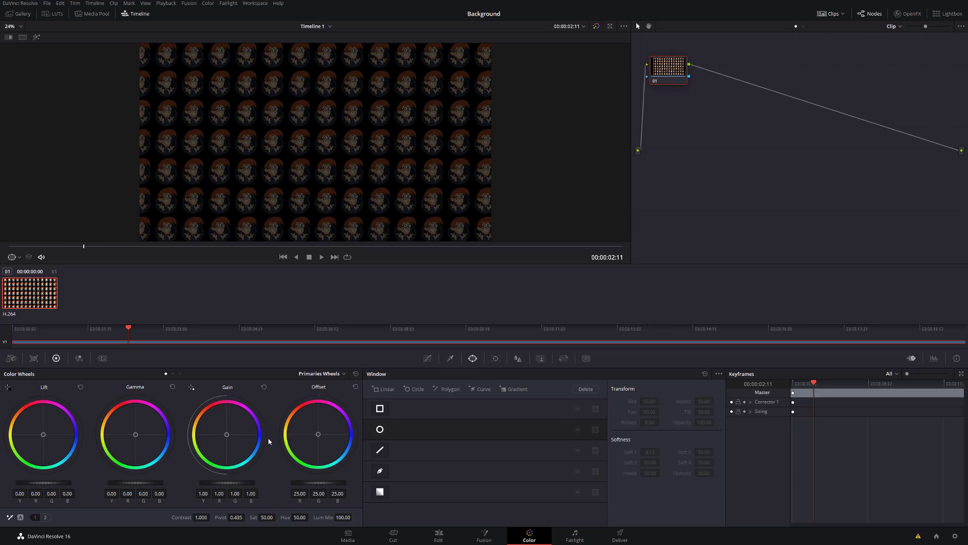